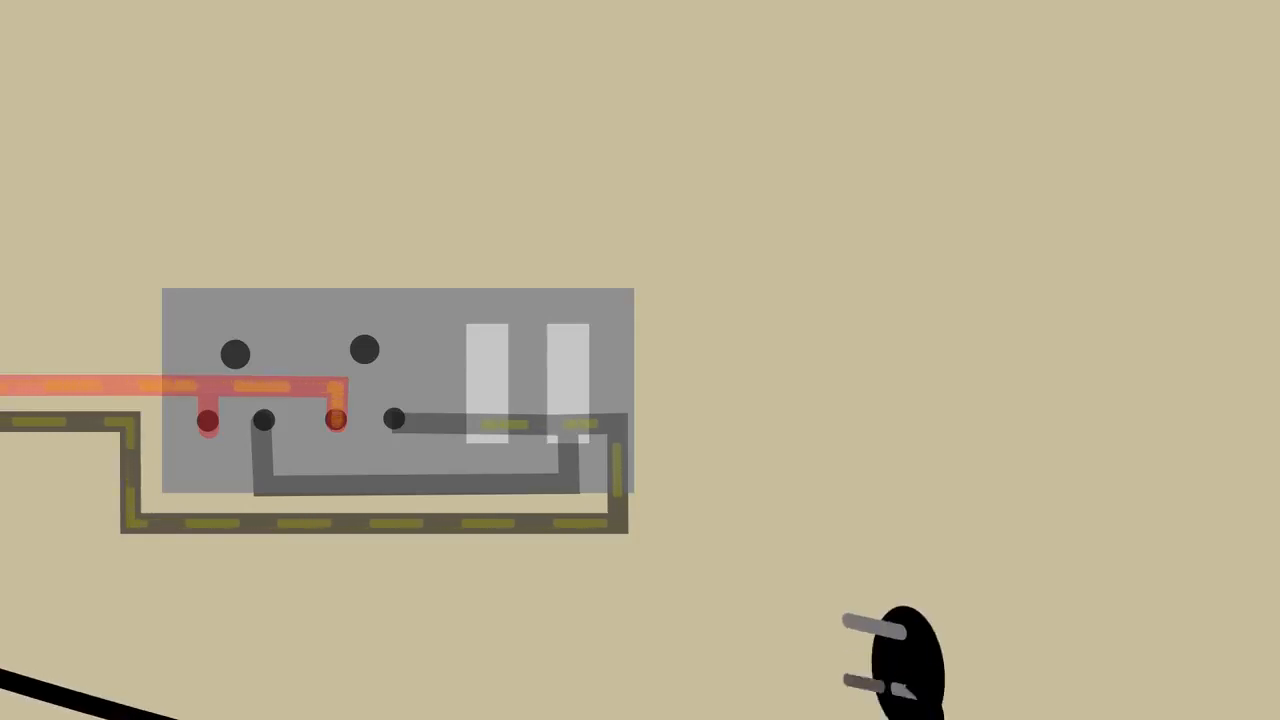
drag(900, 660, 376, 390)
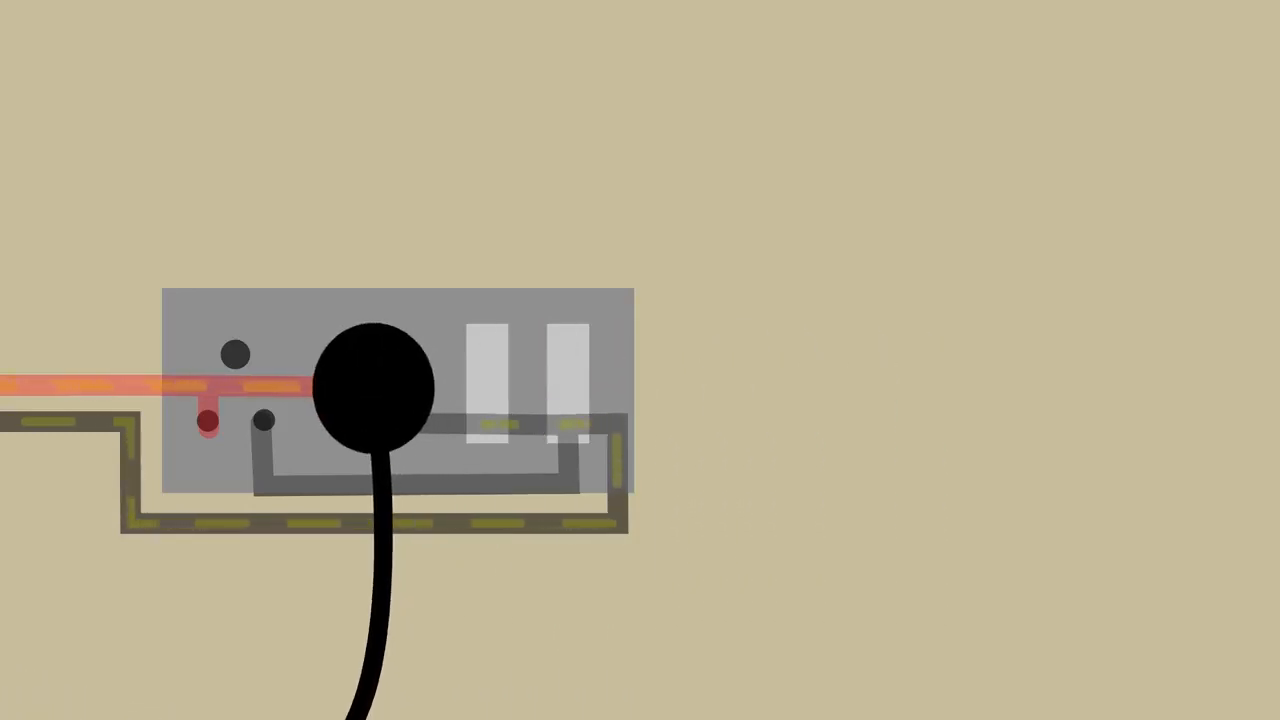